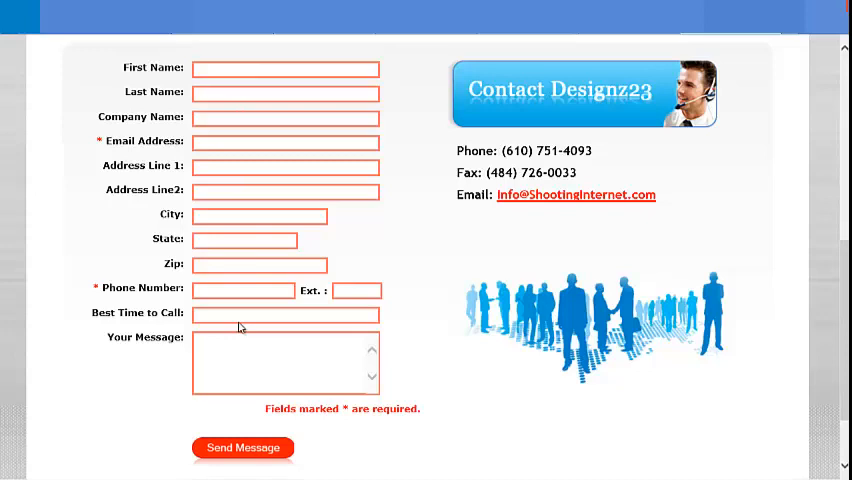
mouse_move(243, 447)
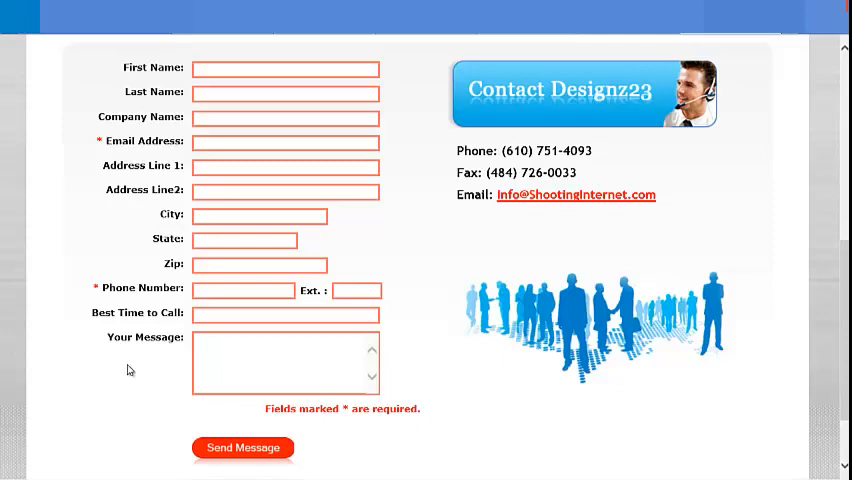
mouse_move(134, 215)
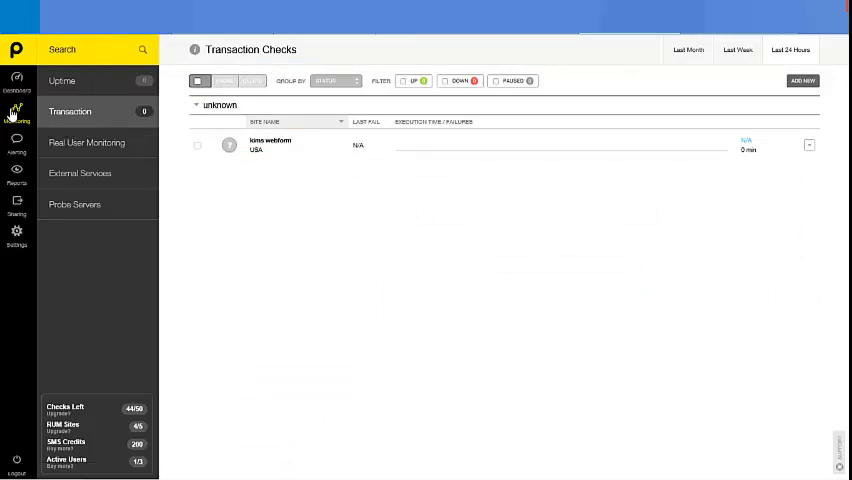
mouse_move(314, 172)
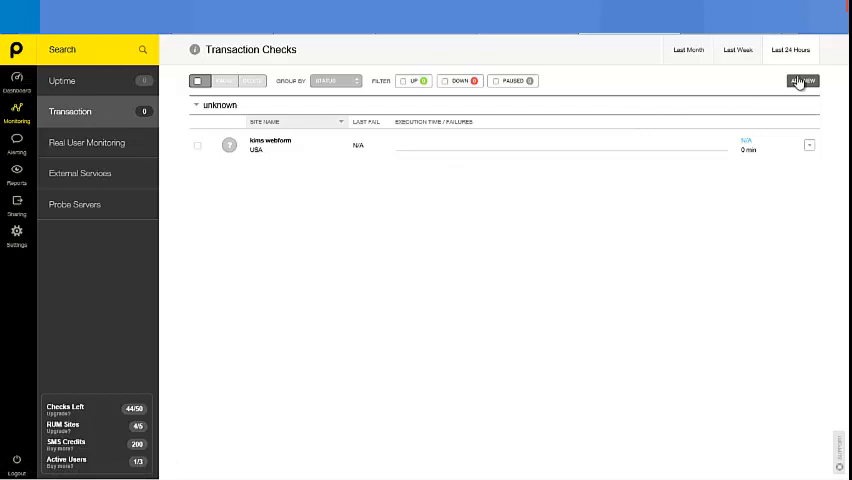
Start a new Transaction Monitor check from the Monitoring > Transaction page
click(803, 81)
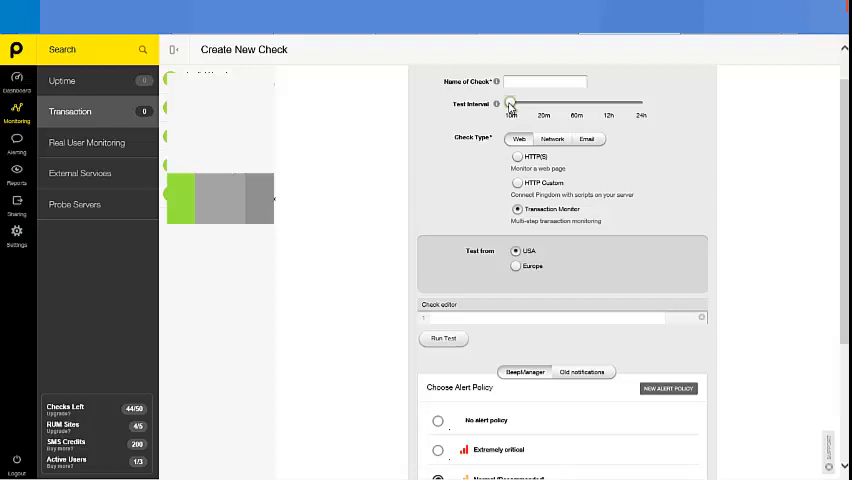
Set the test interval to 24h and name the check 'web form check daily'
drag(510, 103, 545, 104)
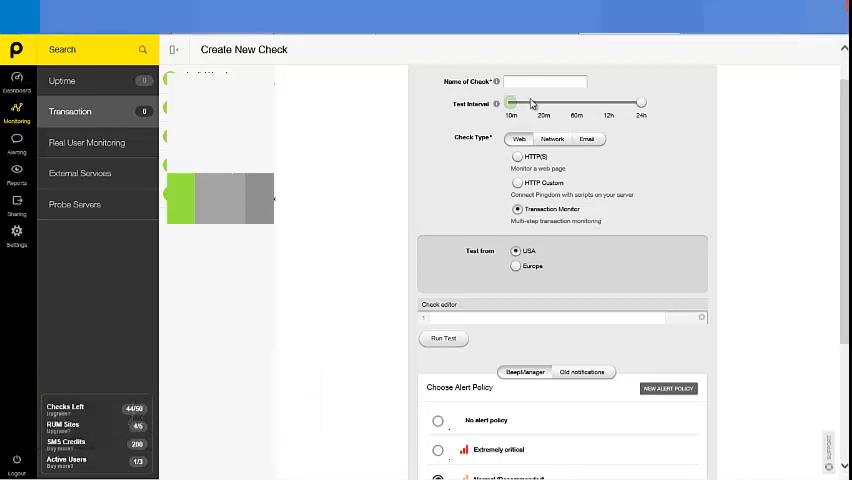
text(web form check daily)
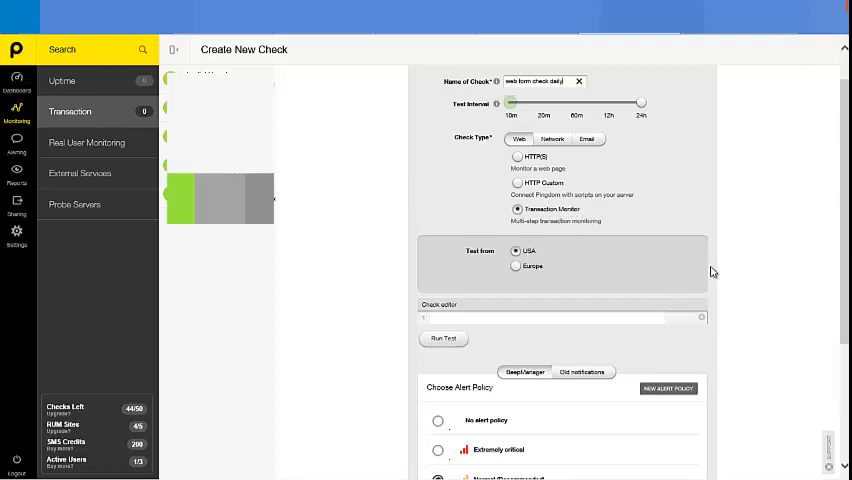
scroll(down, 3)
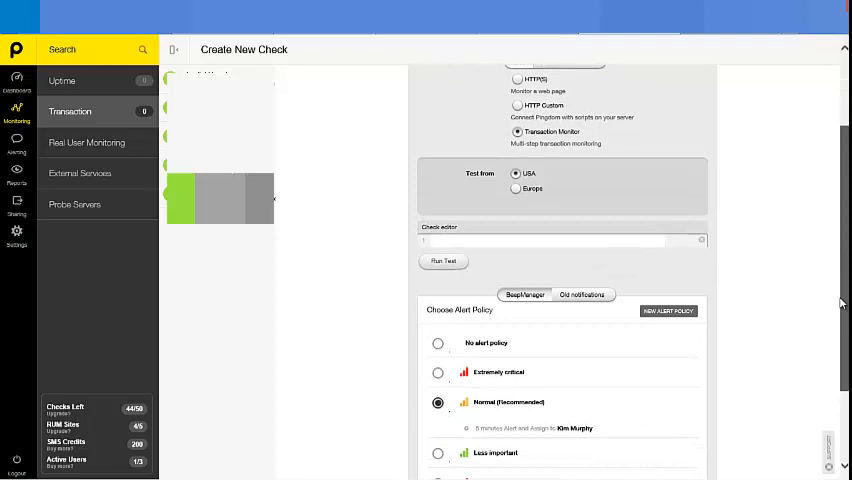
Use the Extremely critical alert policy and add a 'Go to URL' step for the contact page
click(438, 372)
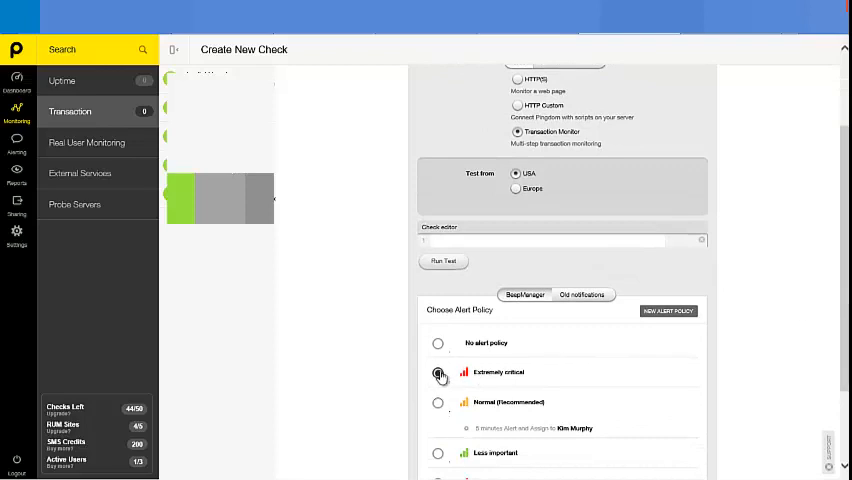
click(560, 240)
text(Go to URL http://shootinginternet.com/contactus.html)
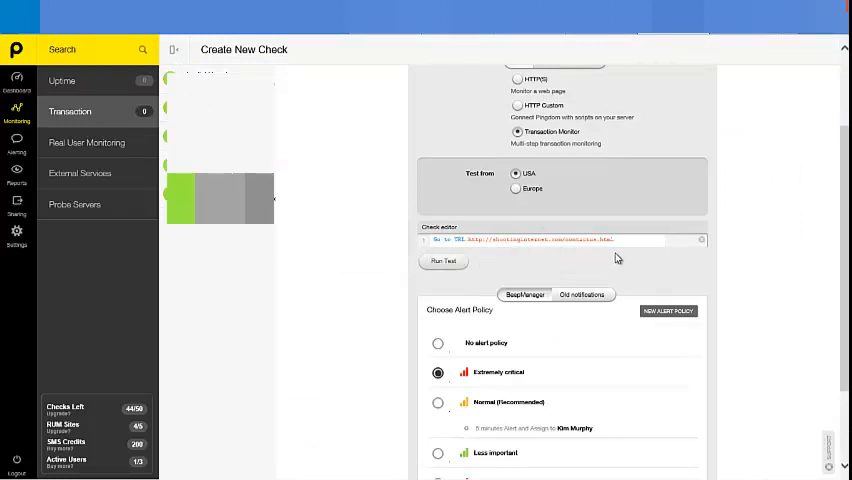
click(565, 240)
text(Fill in field #EmailAddress with text)
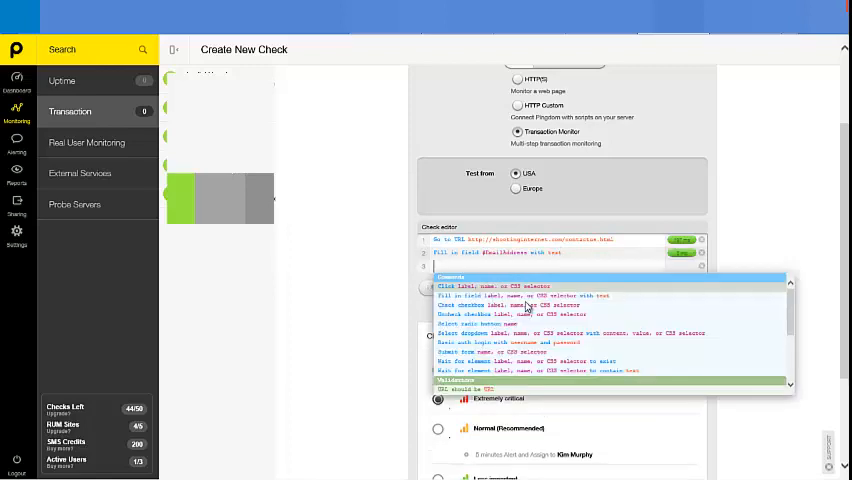
mouse_move(516, 325)
text(Fill in field #PhoneNumber with text)
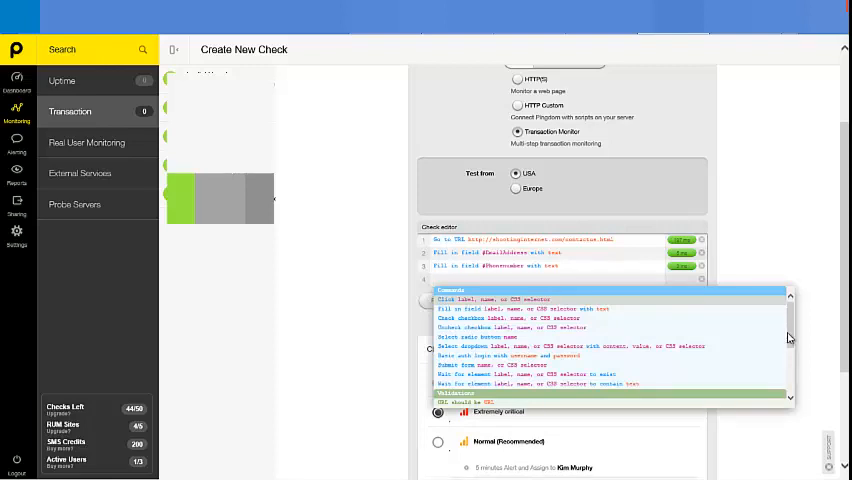
Add script steps filling #EmailAddress and #PhoneNumber, then 'Submit form validation'
scroll(down, 3)
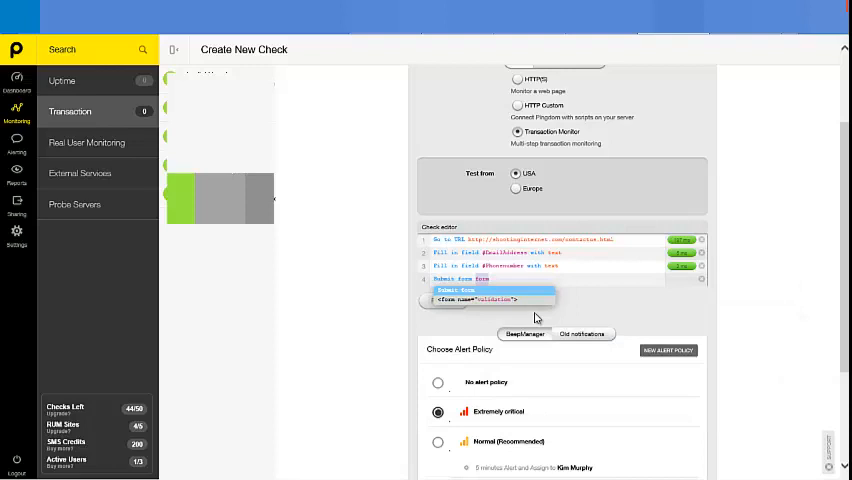
text(validation)
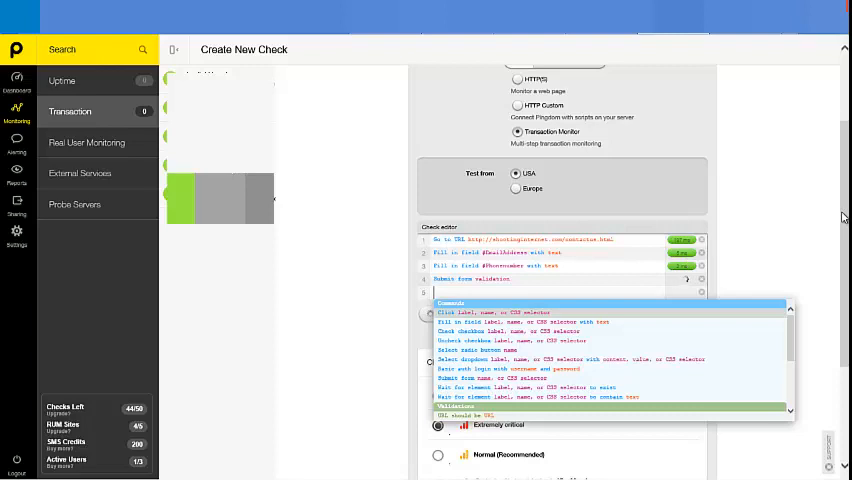
Create the check so 'web form check daily' appears in Transaction Checks
scroll(down, 3)
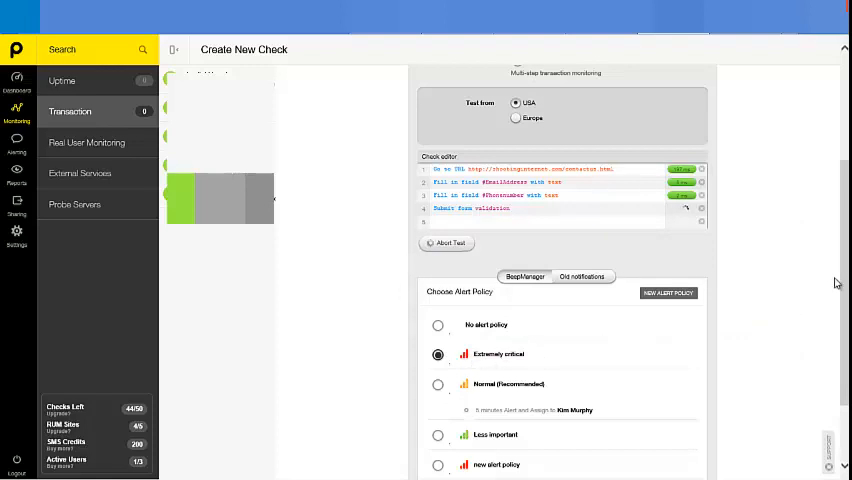
scroll(down, 3)
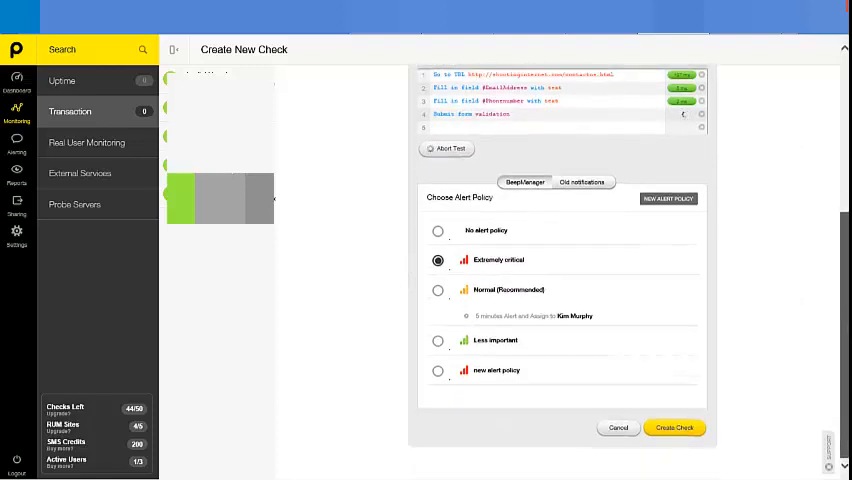
mouse_move(675, 428)
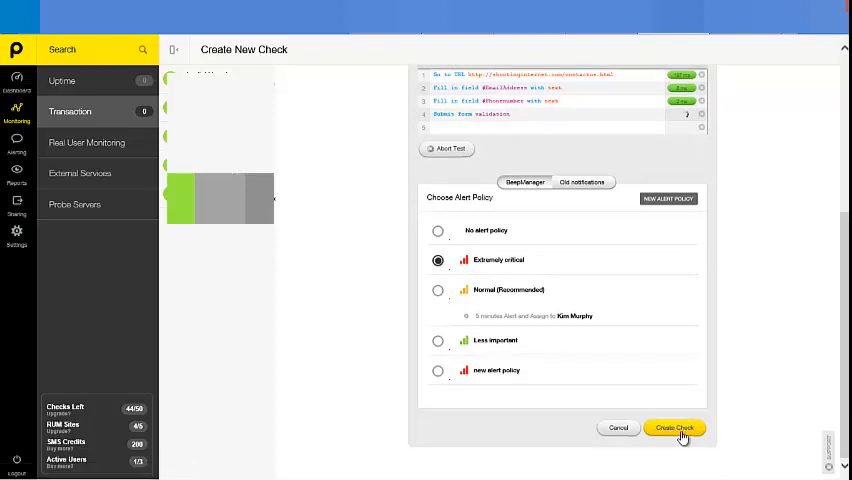
click(674, 428)
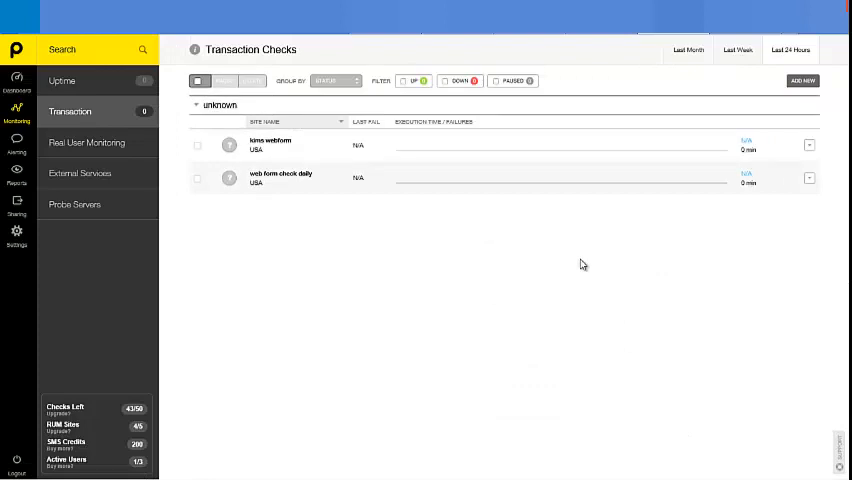
mouse_move(267, 225)
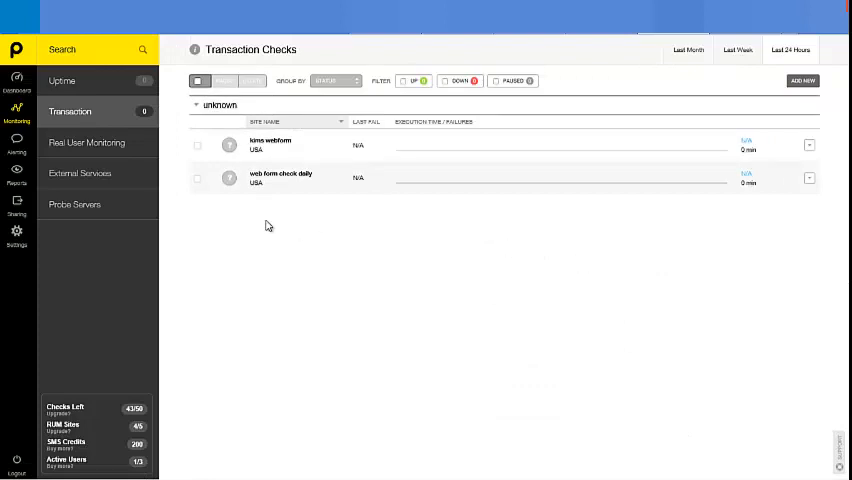